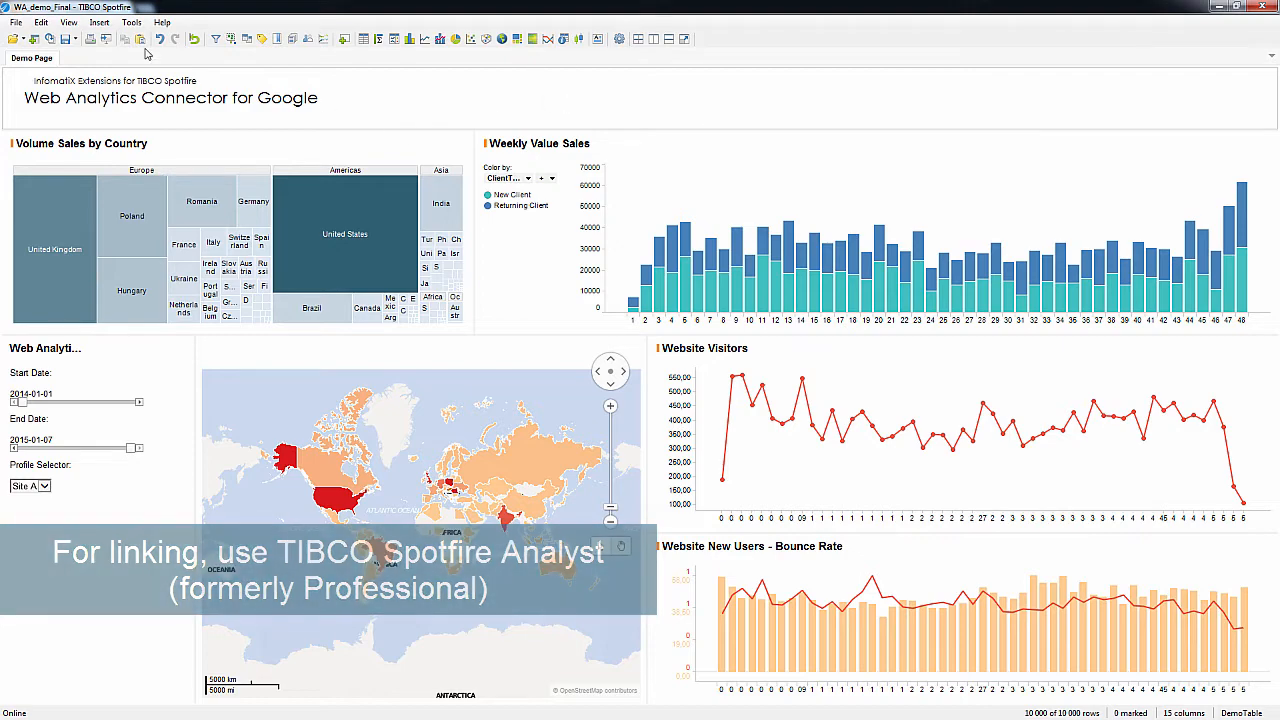
Open the Tools list over the dashboard to reach the Web Analytics Connector.
click(132, 22)
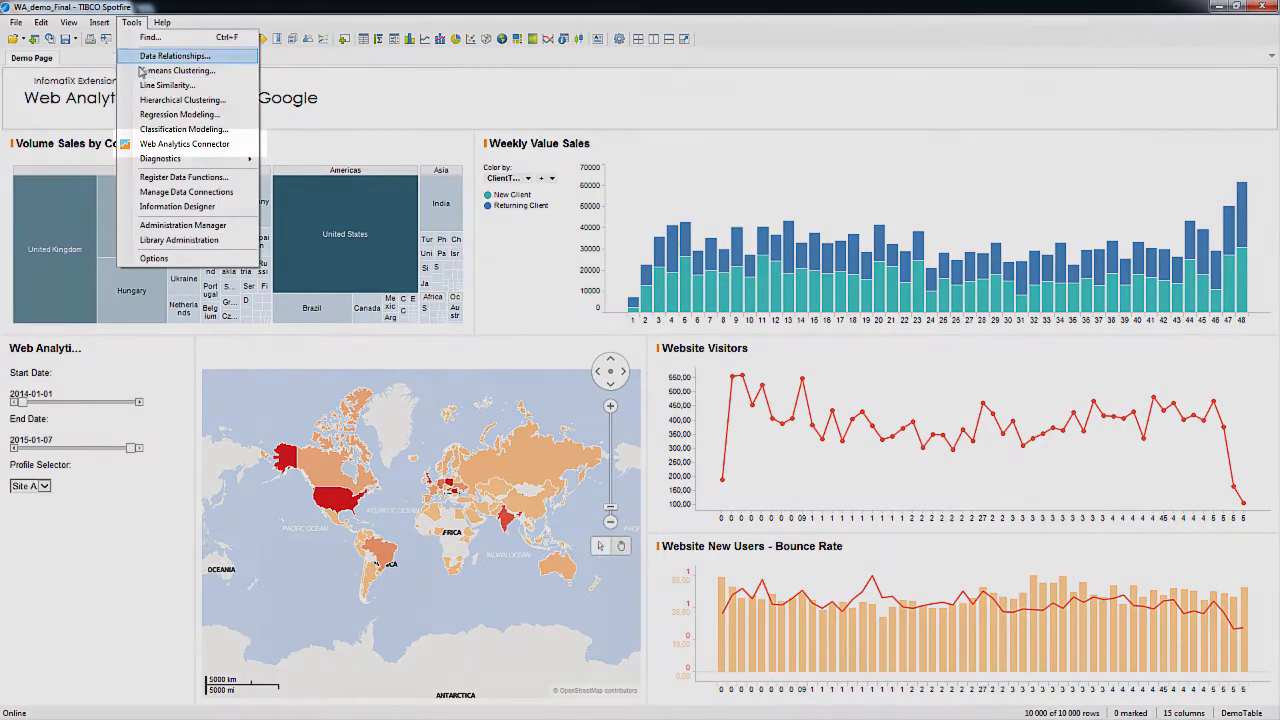
mouse_move(184, 144)
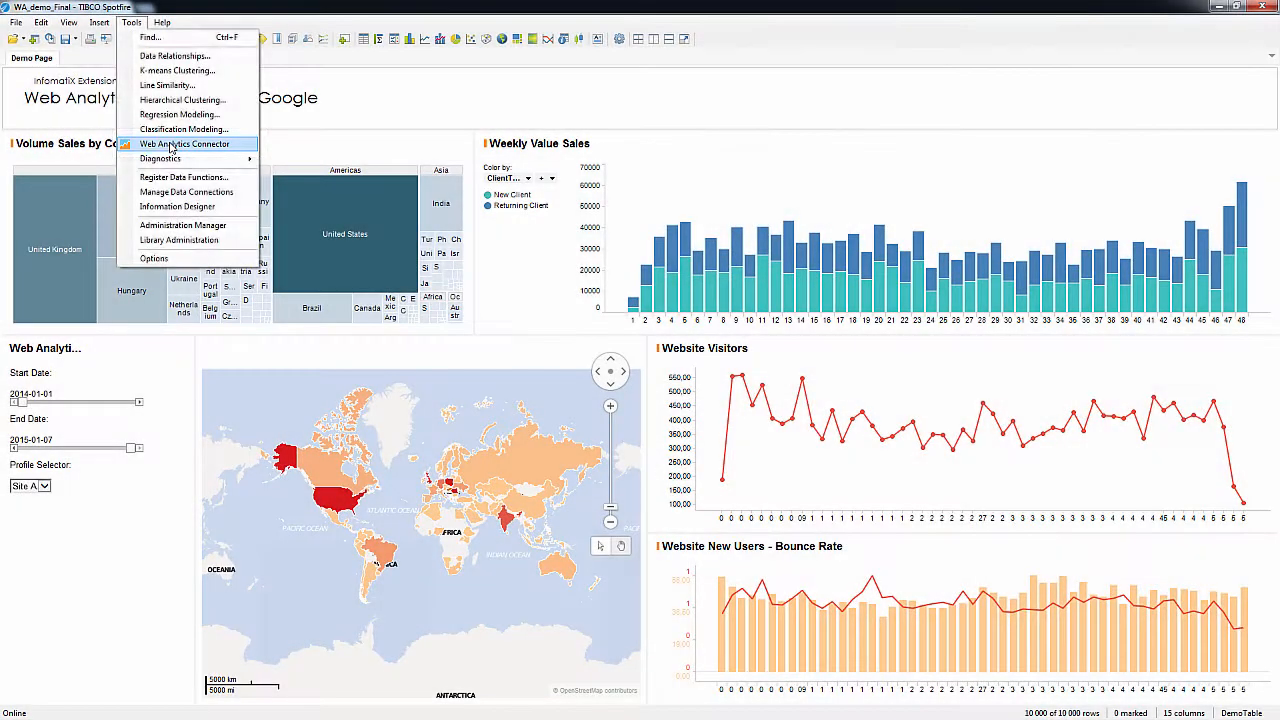
Launch the Web Analytics Connector with Create new authentication and enter the Client ID and Client Secret.
click(184, 144)
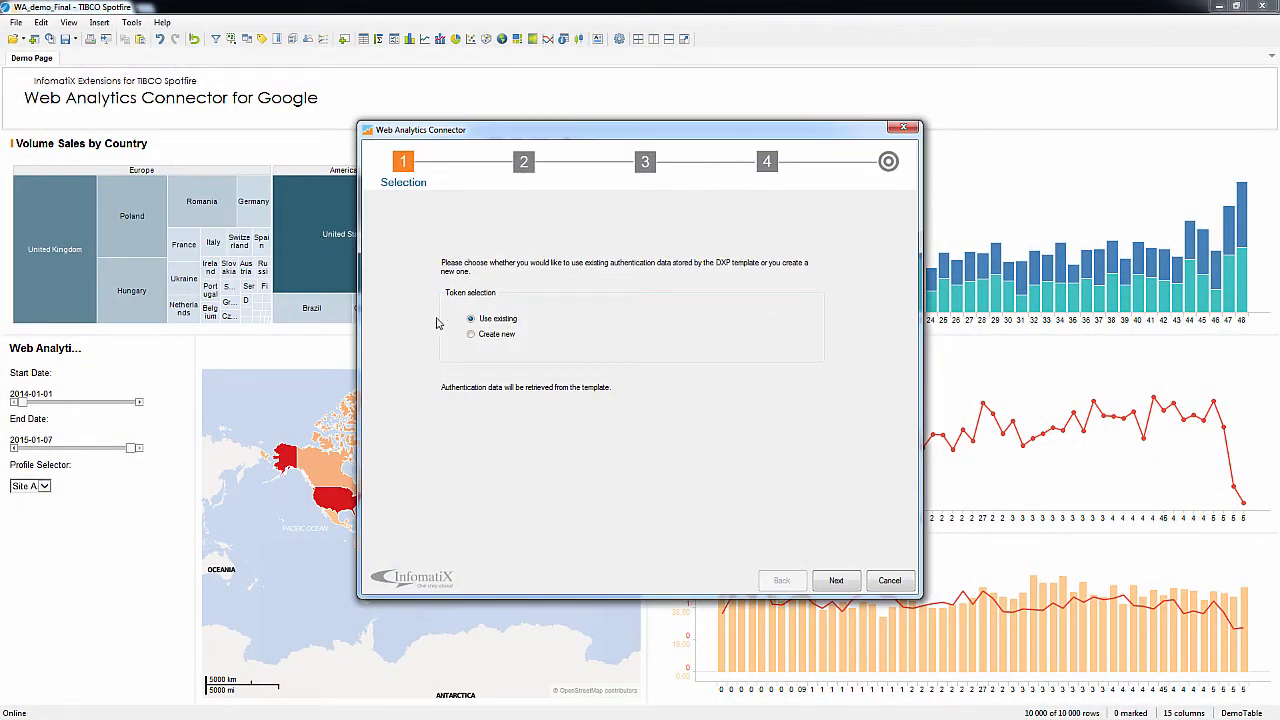
click(472, 334)
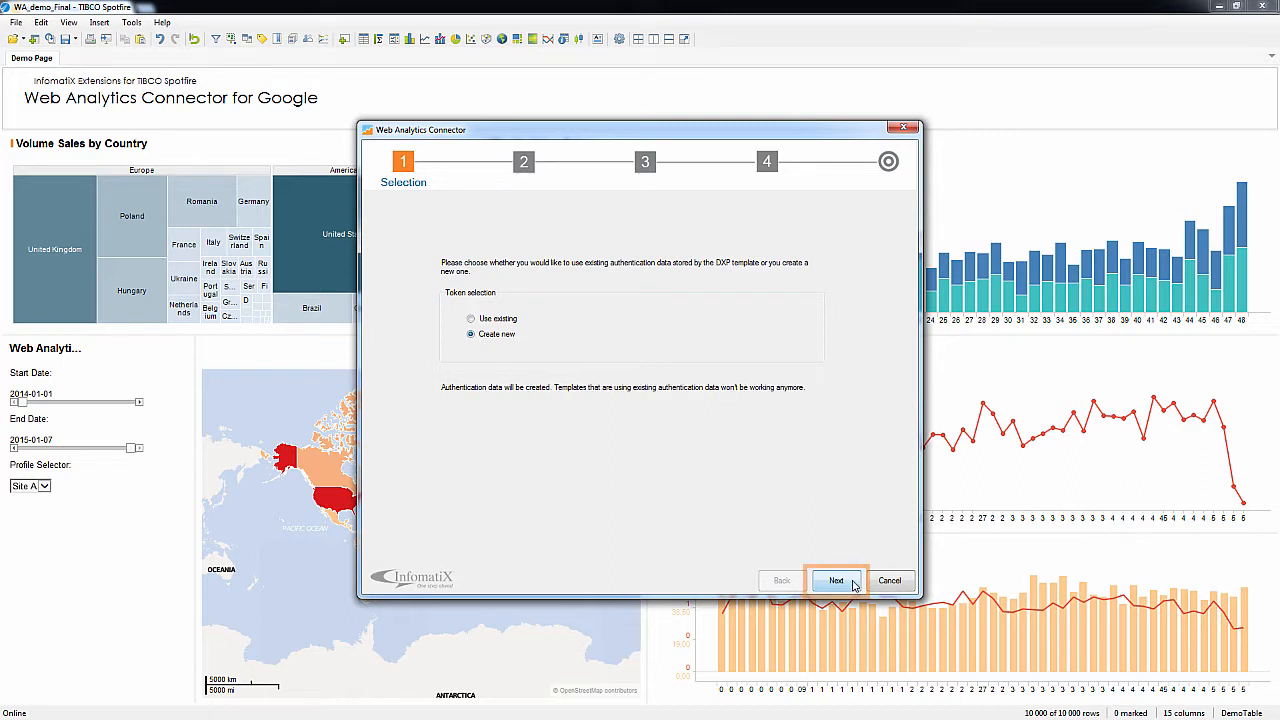
click(836, 580)
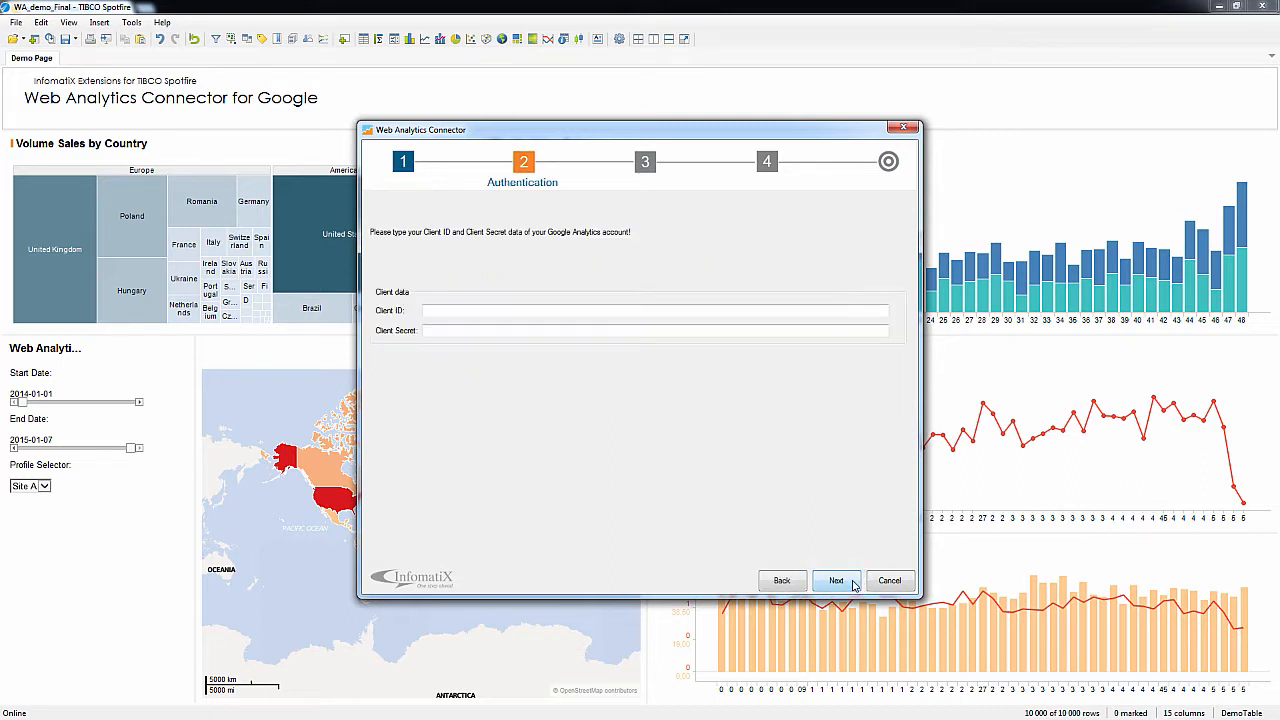
click(656, 310)
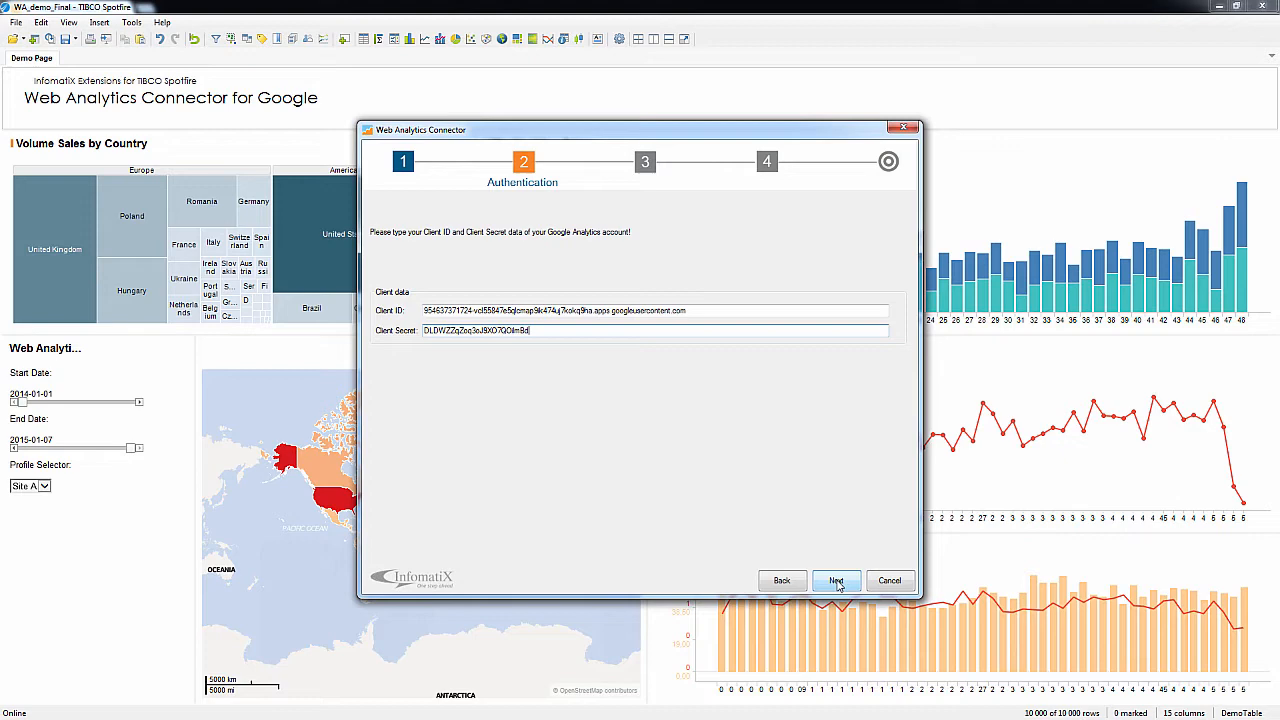
Accept Google access, paste the generated code as the Security Token, validate it and continue to Settings.
click(836, 580)
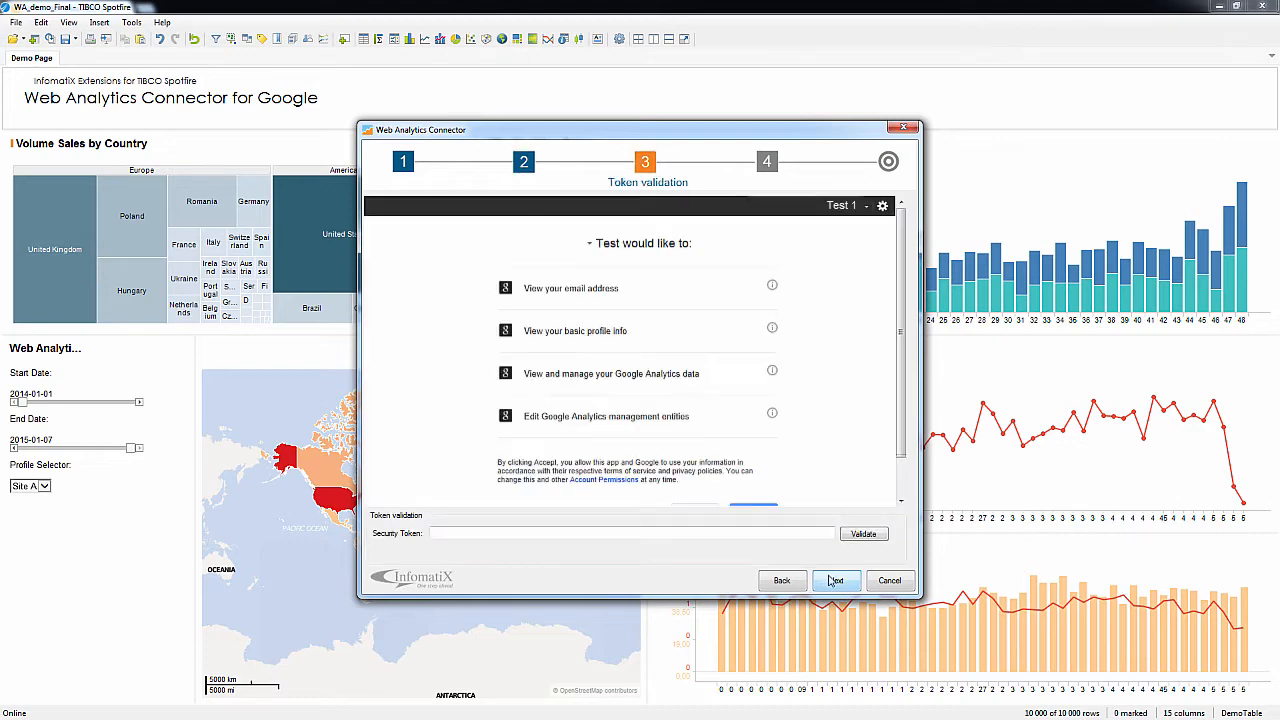
click(836, 580)
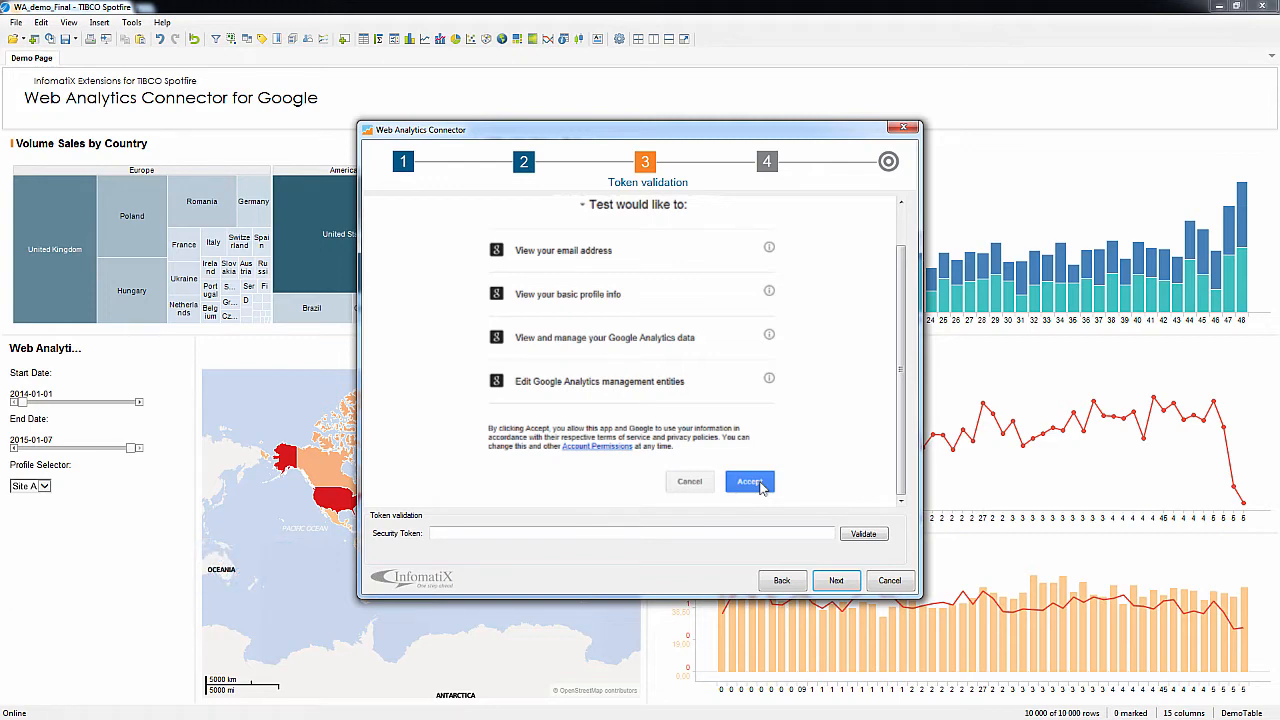
click(748, 480)
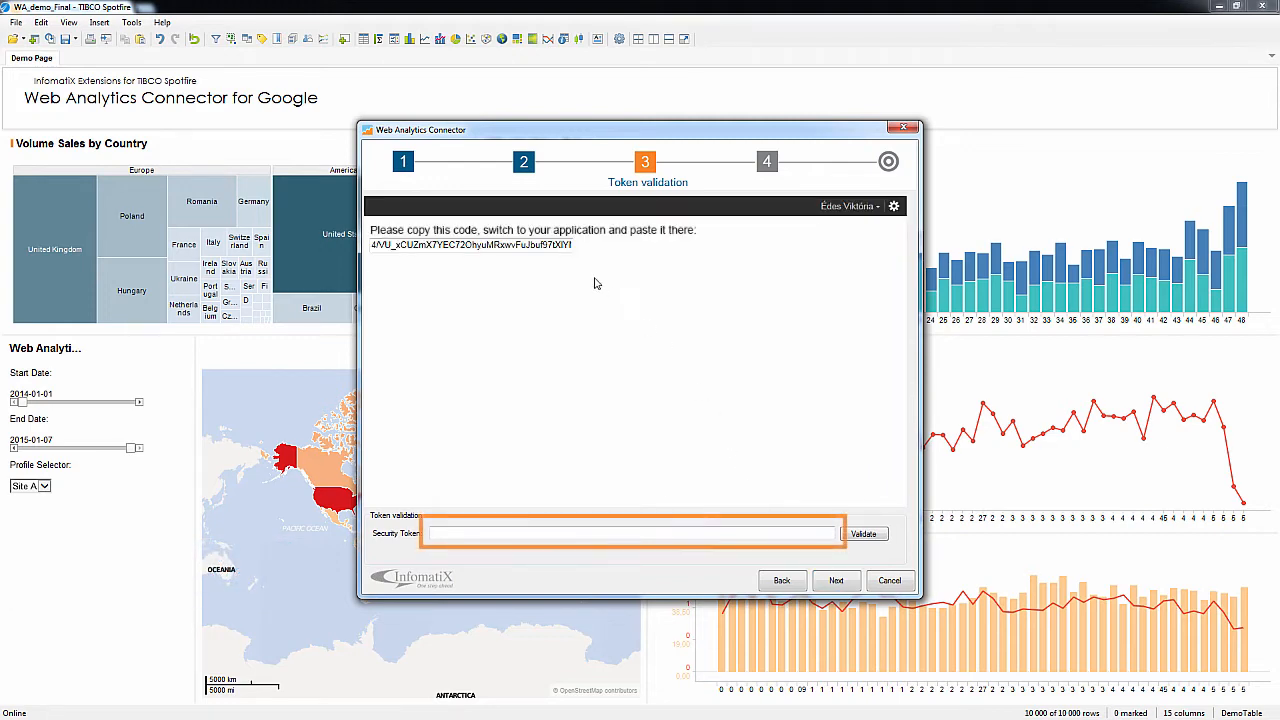
double_click(470, 244)
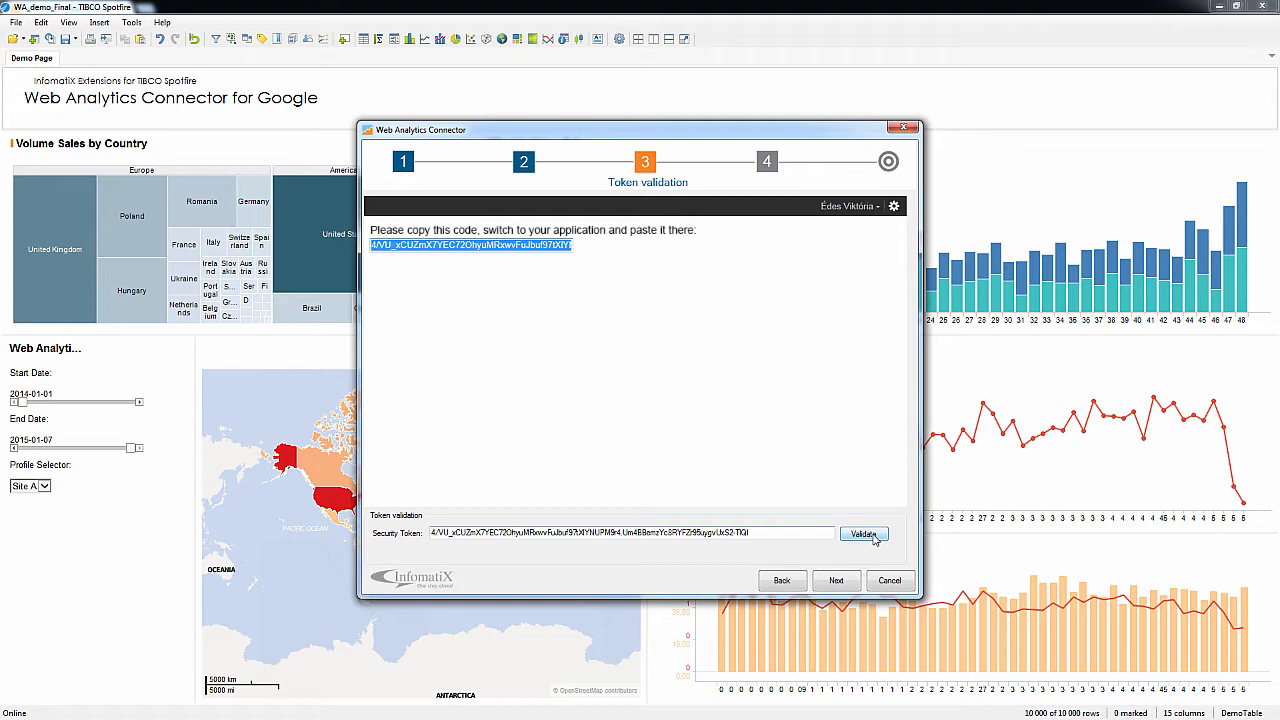
click(862, 532)
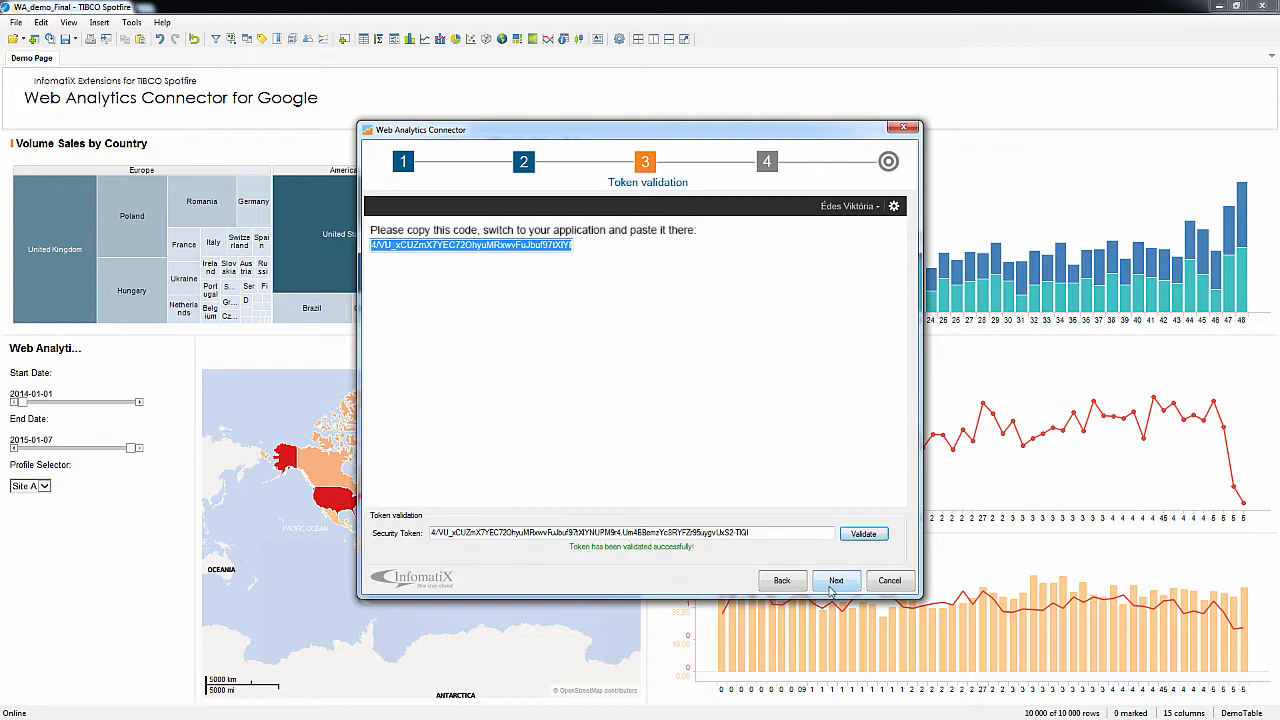
click(836, 580)
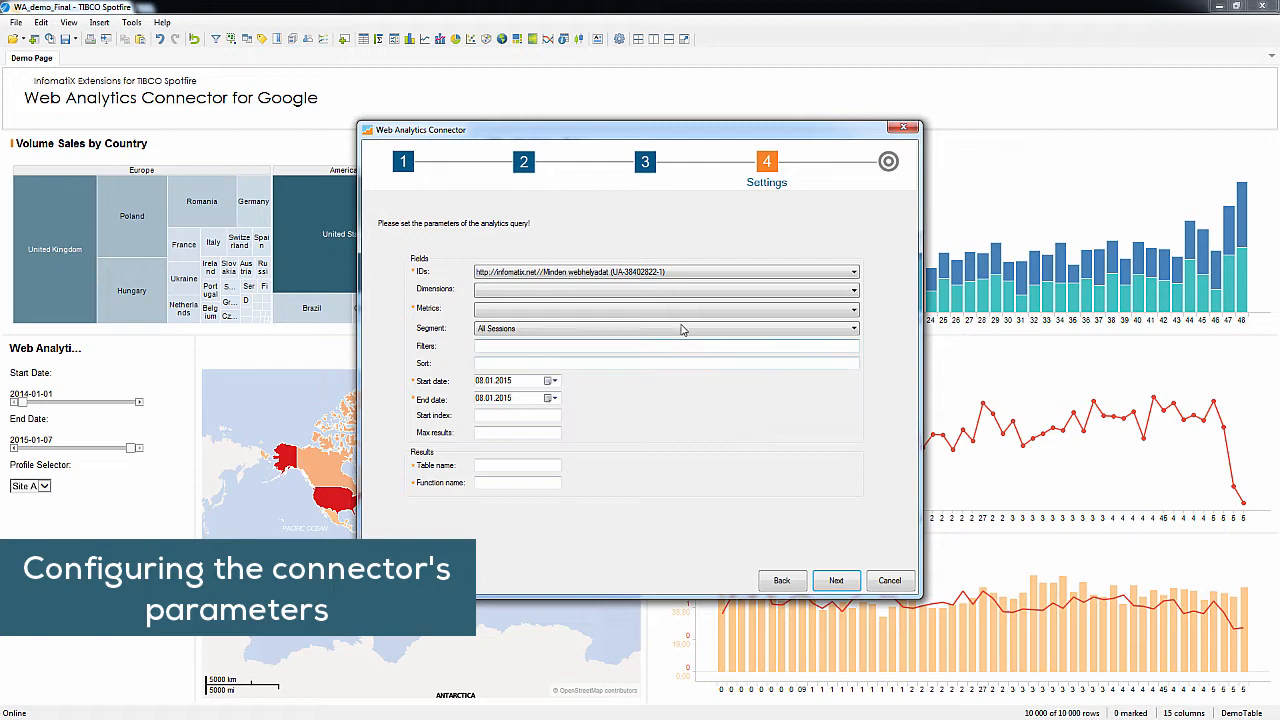
Pick the session and bounce metrics, name the result table and function, and finish the query.
click(852, 308)
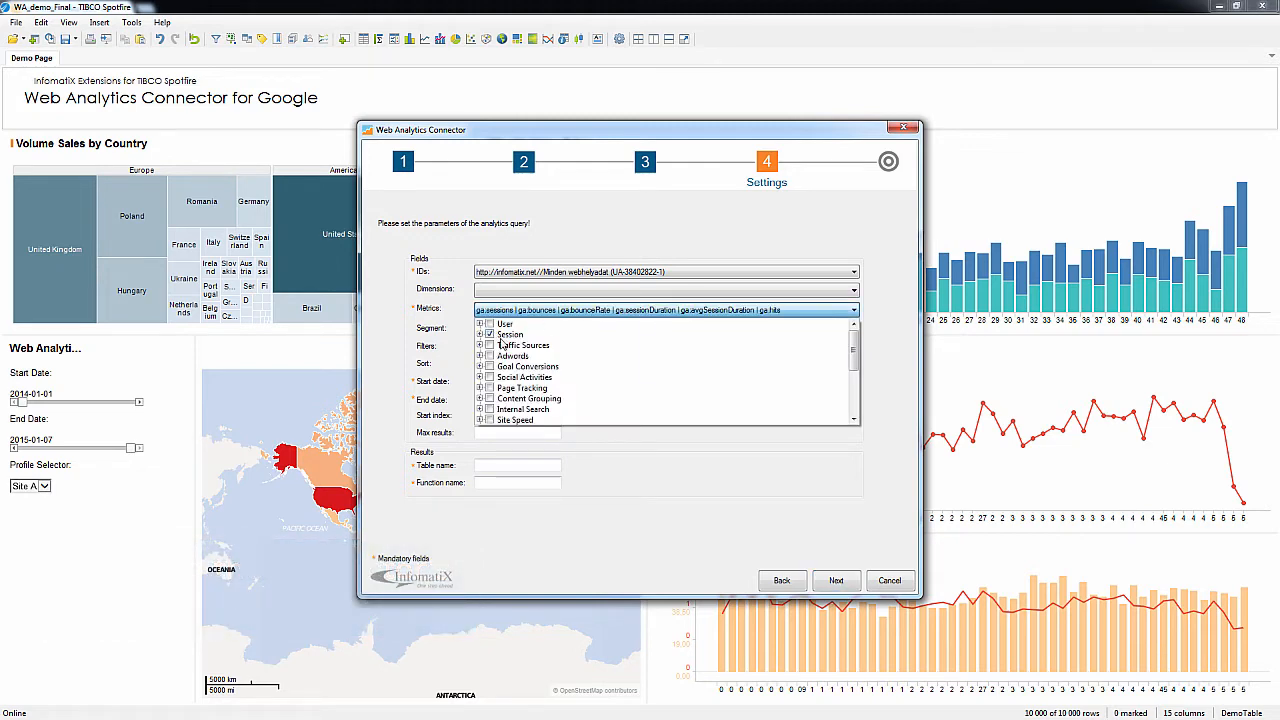
click(488, 388)
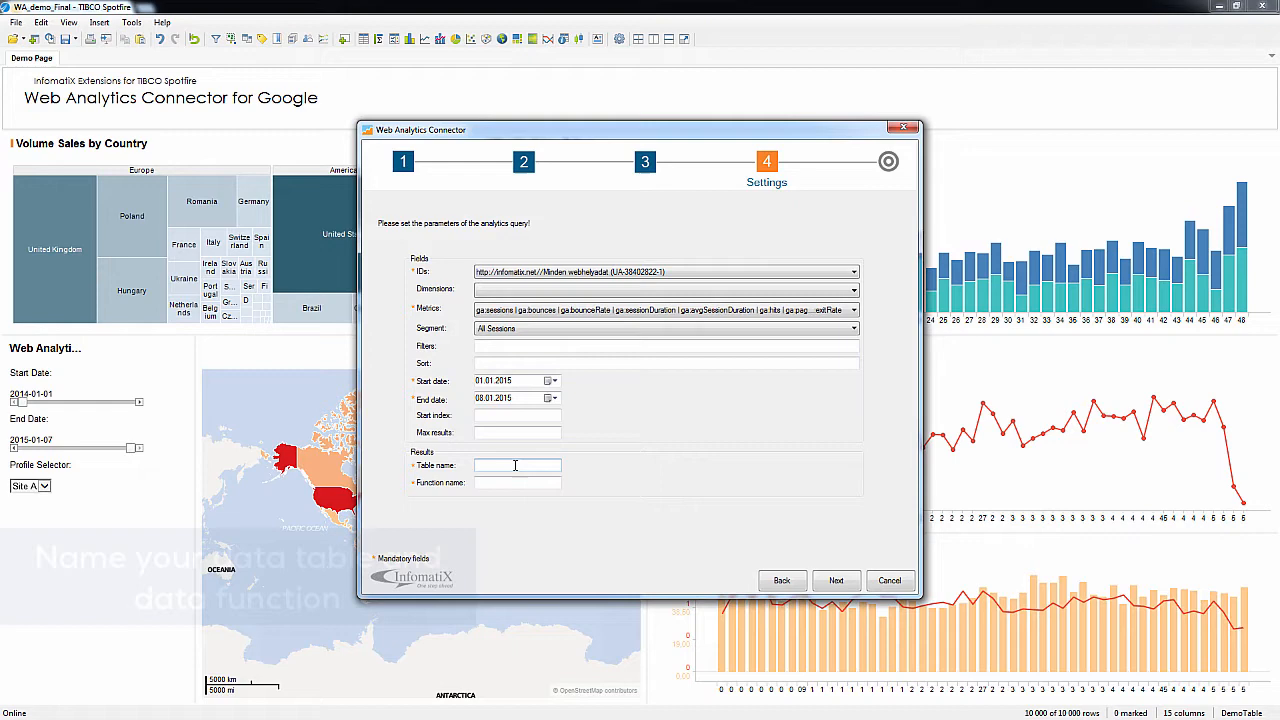
text(sessions)
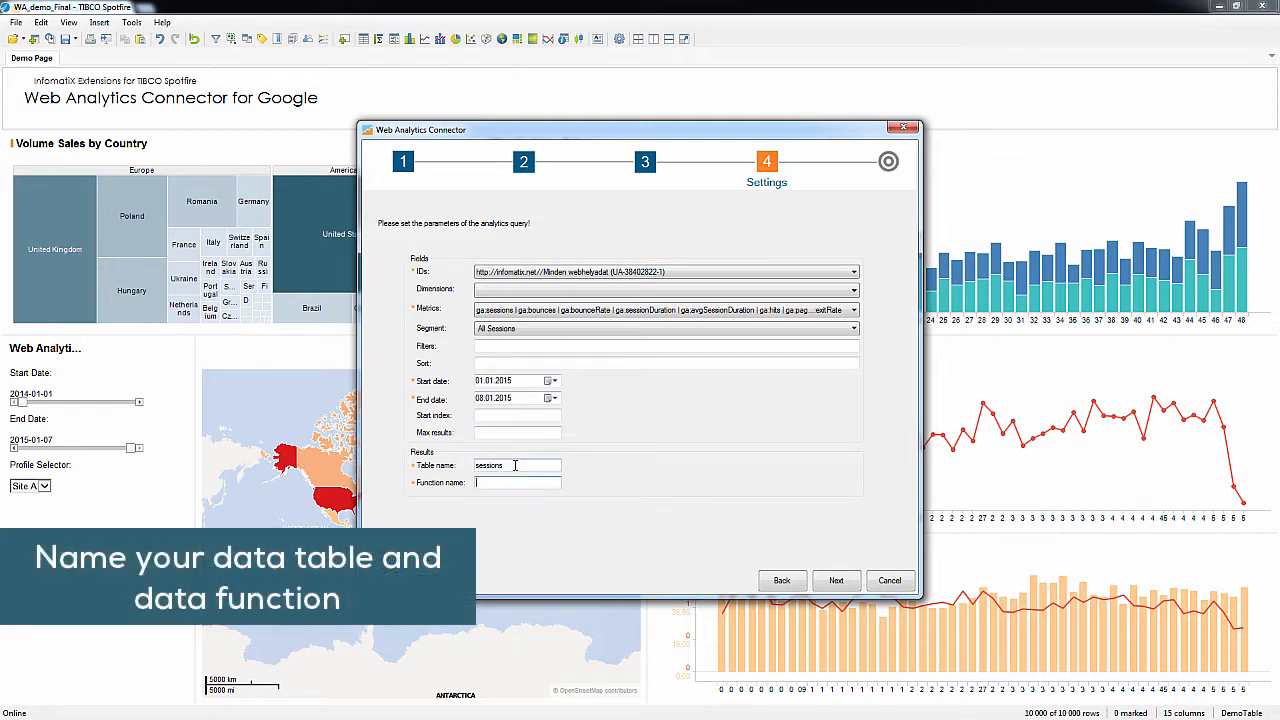
text(sessionf)
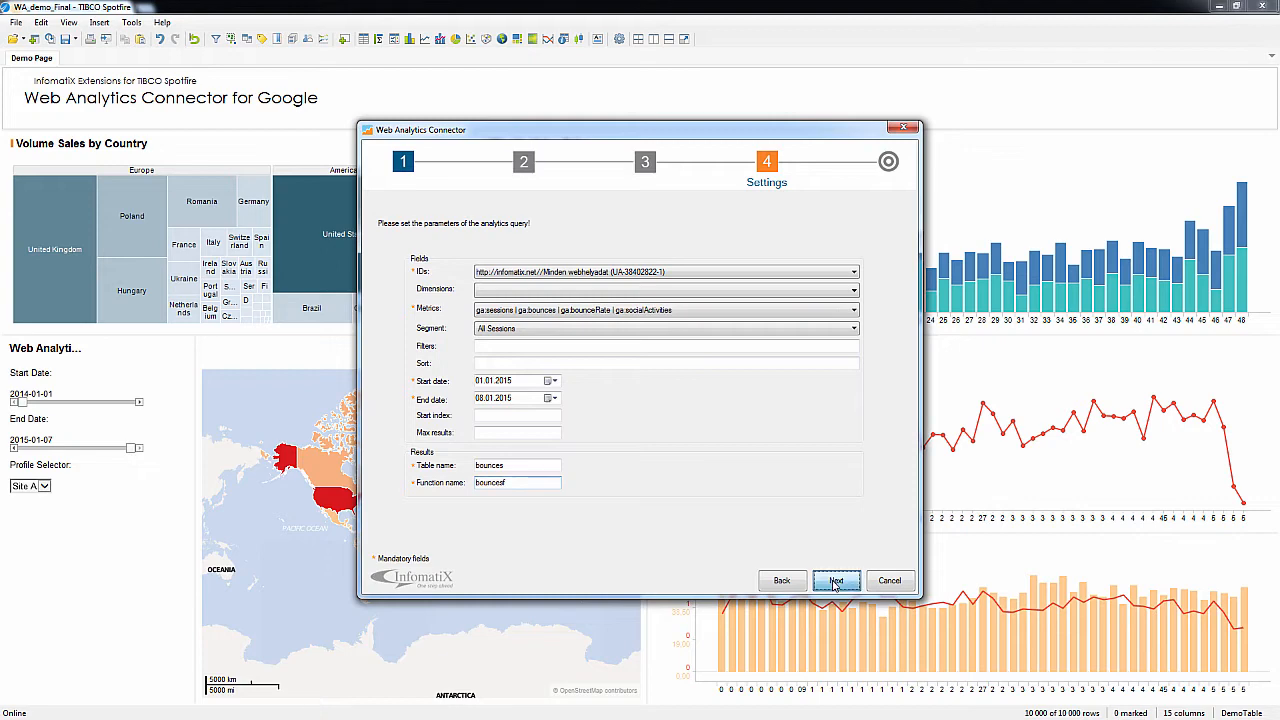
click(836, 580)
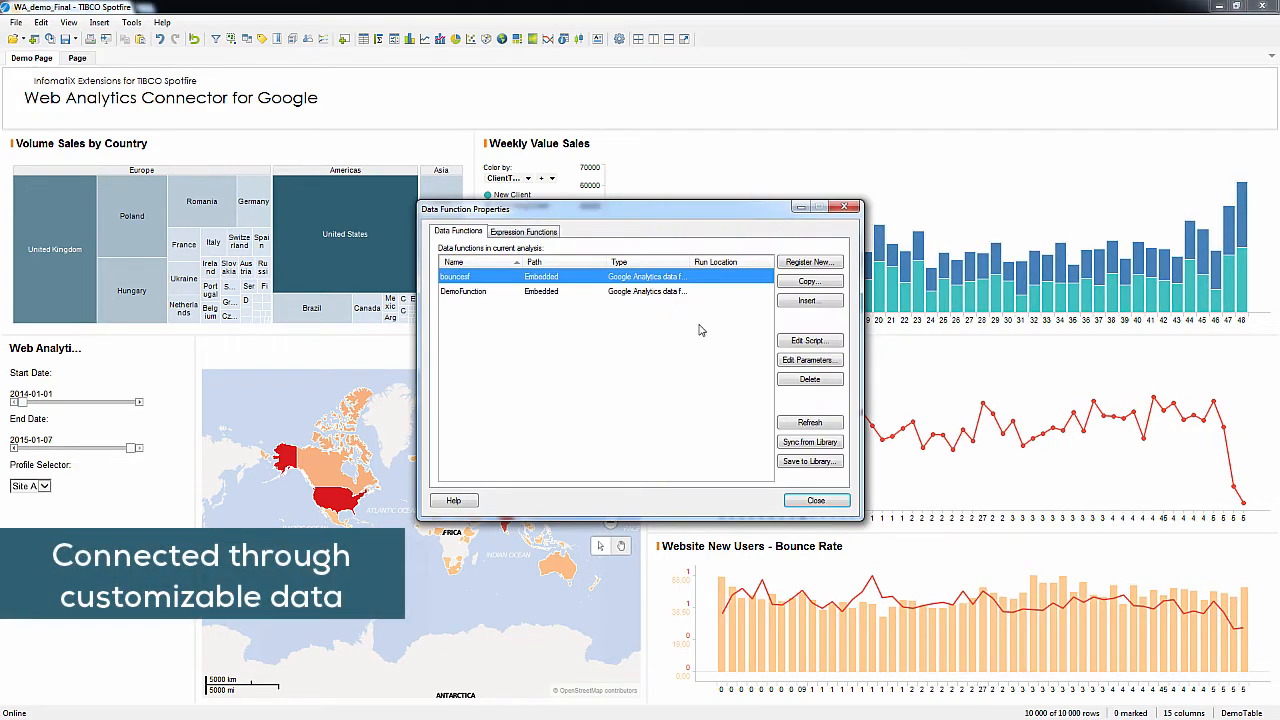
Check the bouncesf function's ProfileId input parameter, confirm it and close Data Function Properties.
click(808, 360)
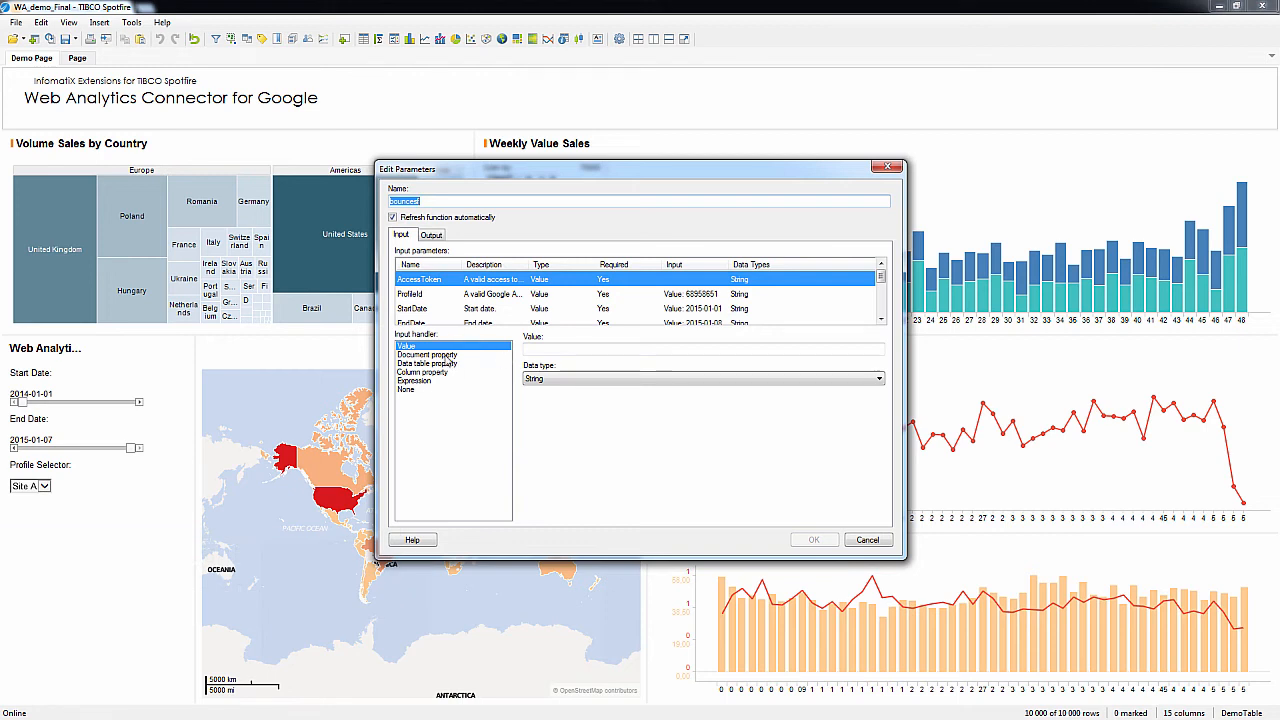
click(428, 354)
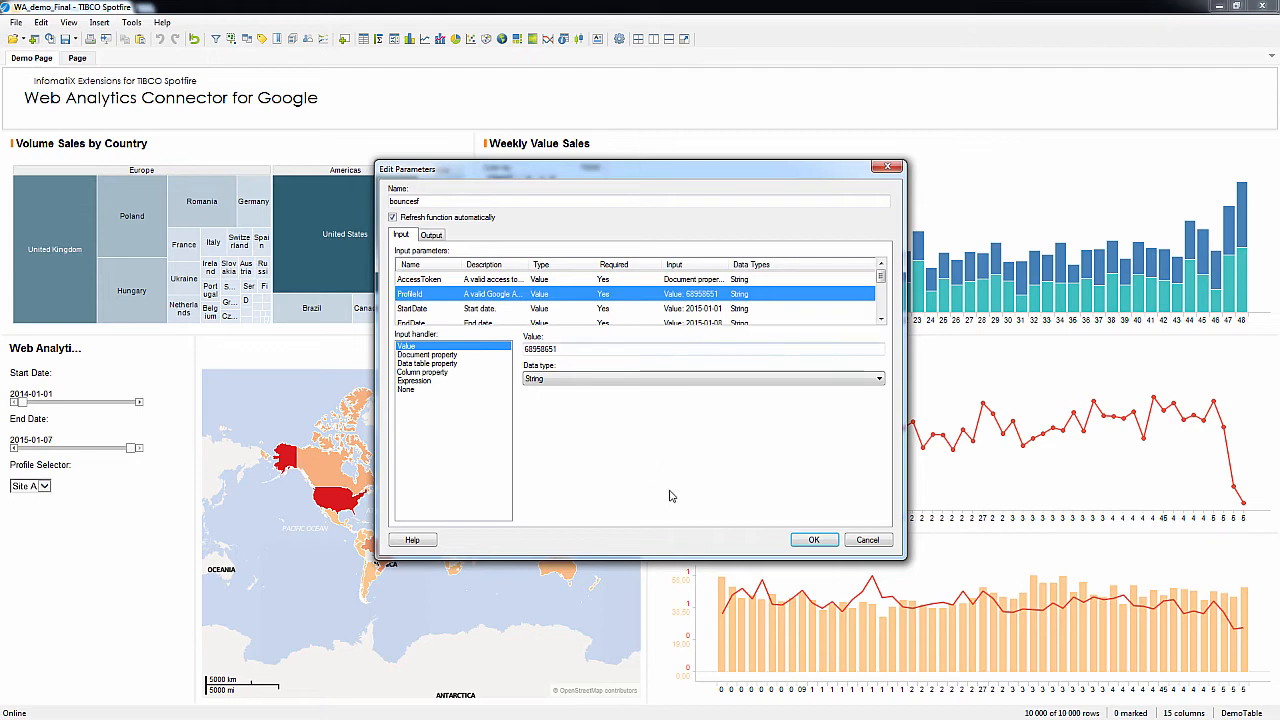
click(812, 540)
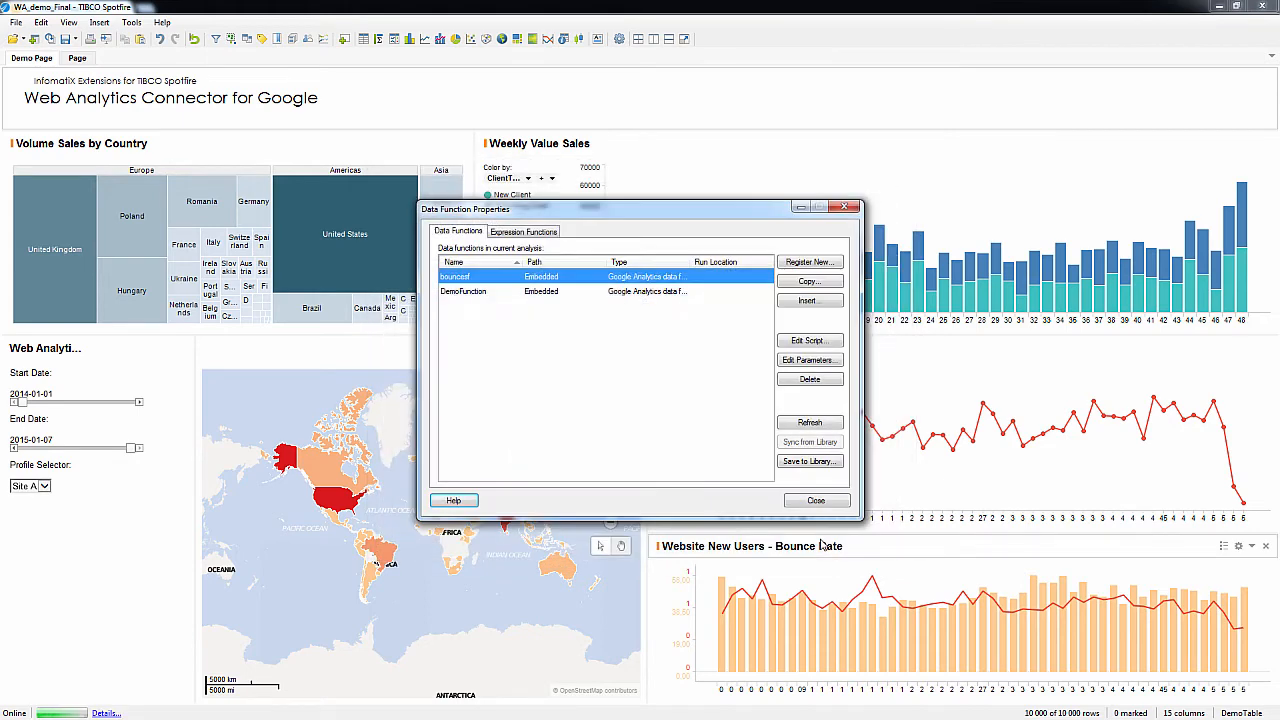
click(816, 500)
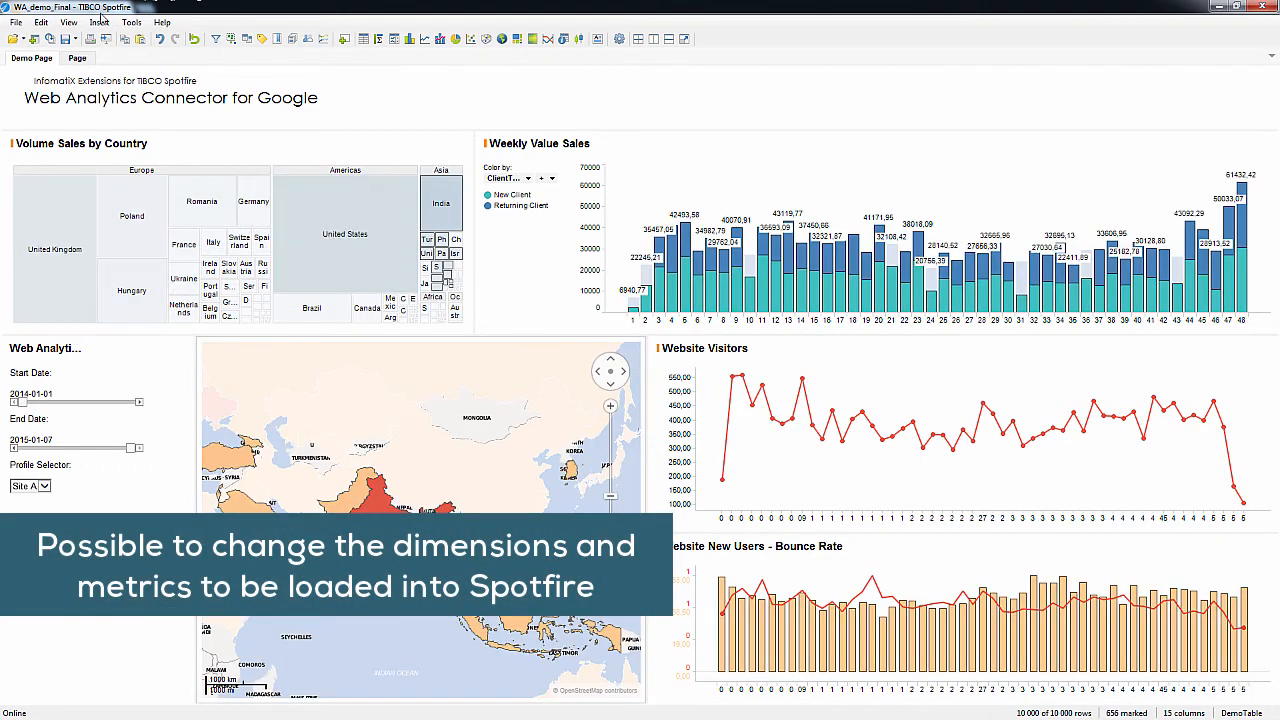
Relaunch the Web Analytics Connector reusing the existing authentication.
click(132, 22)
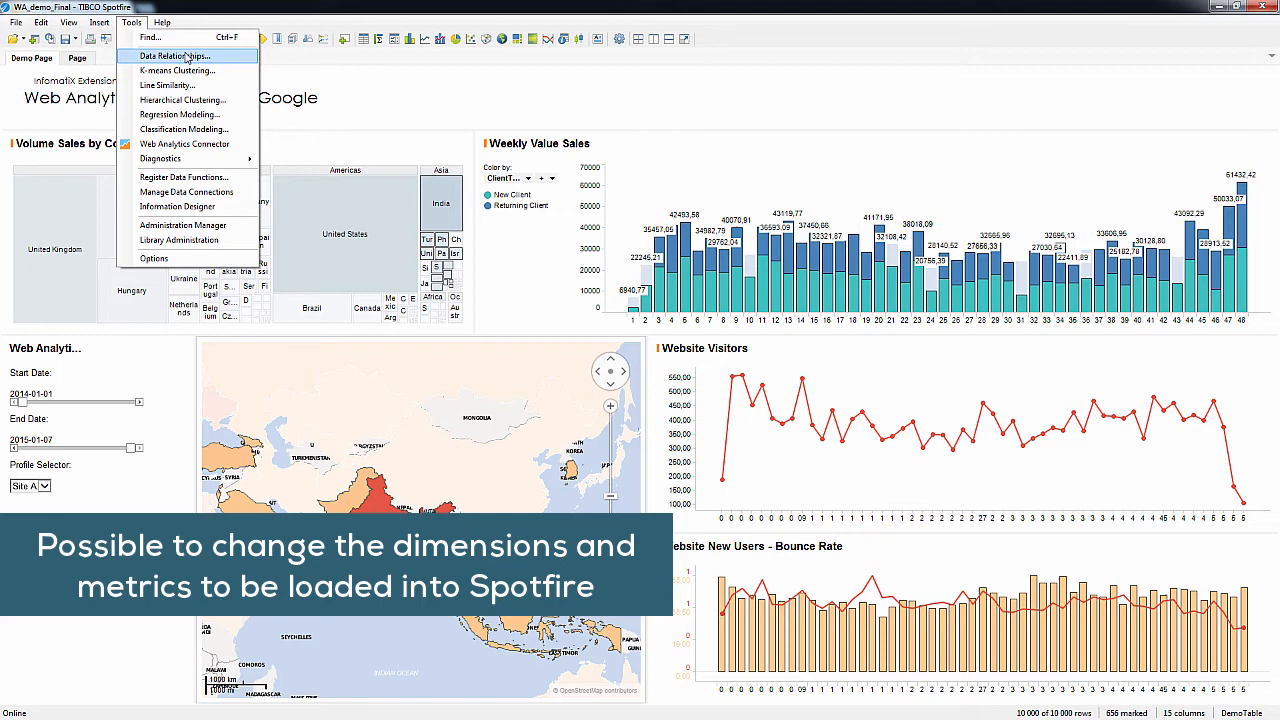
click(184, 144)
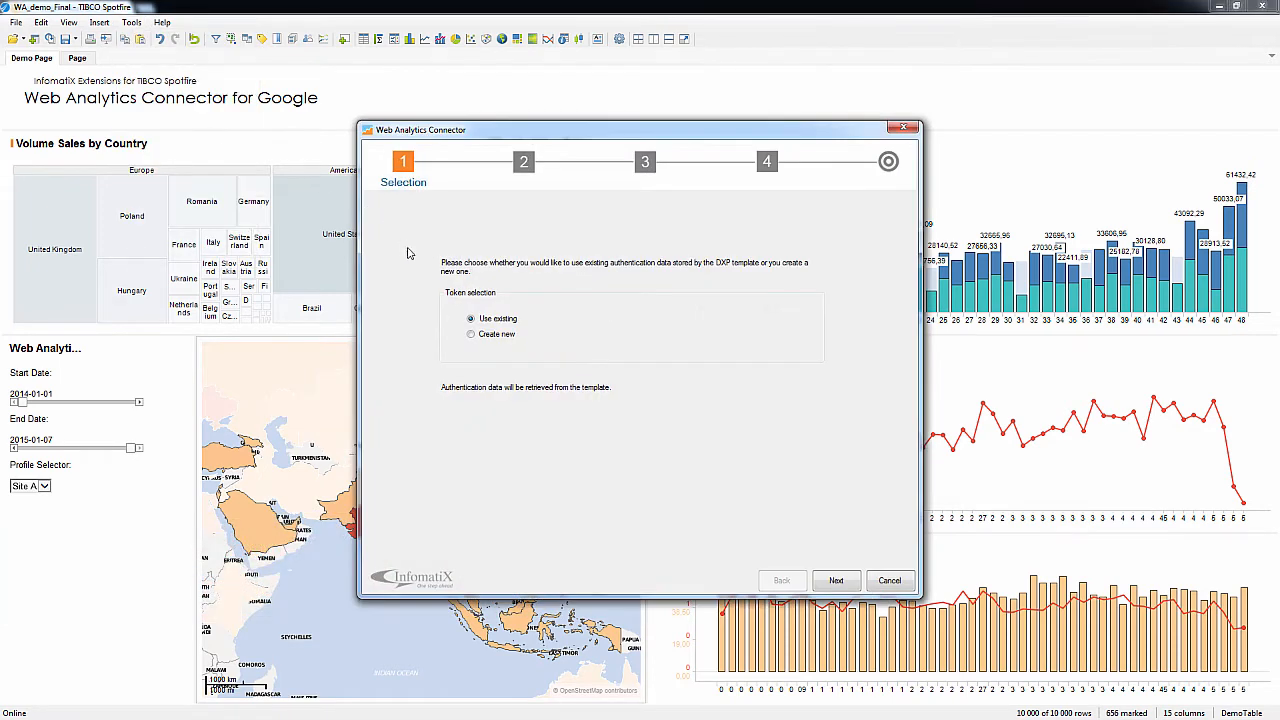
click(836, 580)
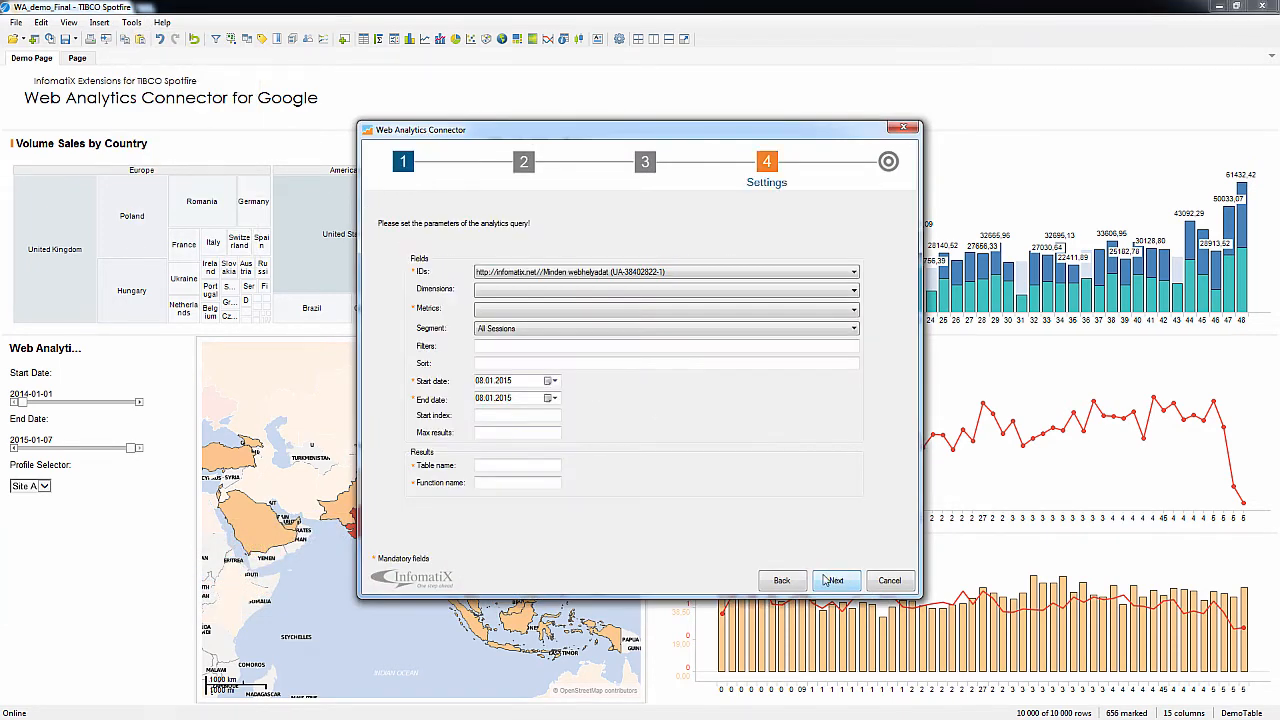
Set user-type dimensions and session metrics, name the table sessions, and finish to generate the data.
click(852, 288)
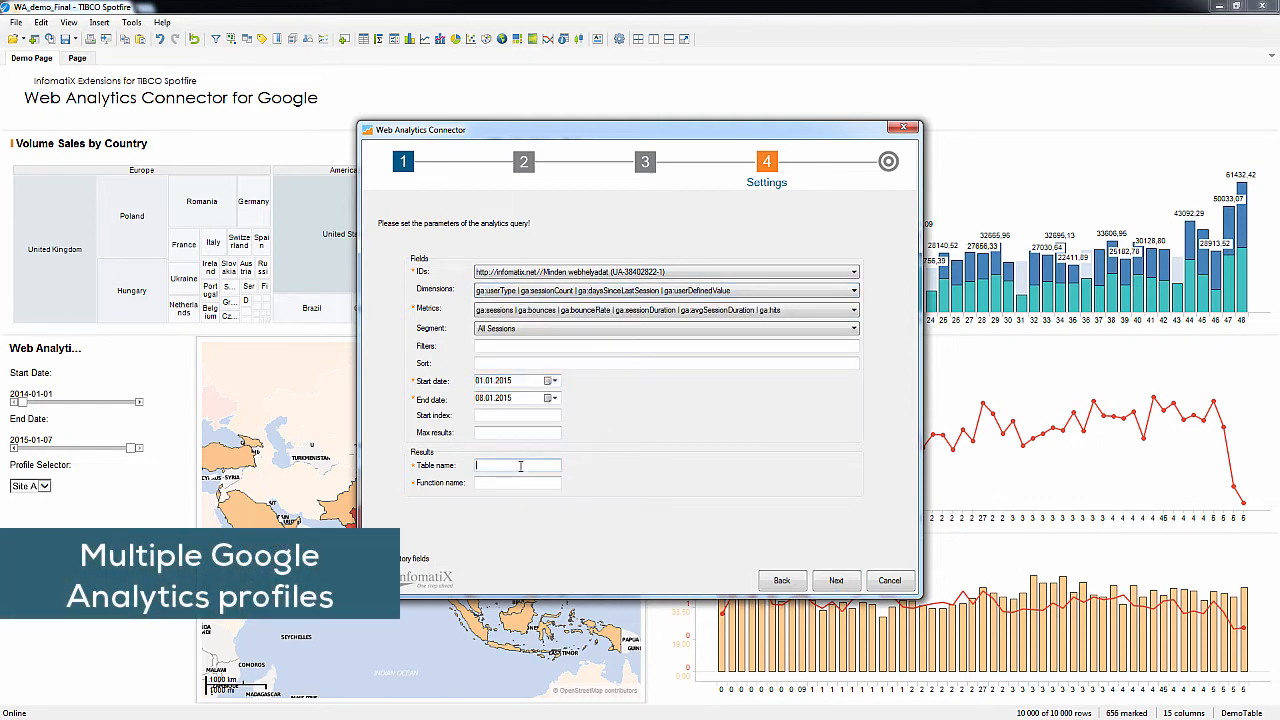
text(sessions)
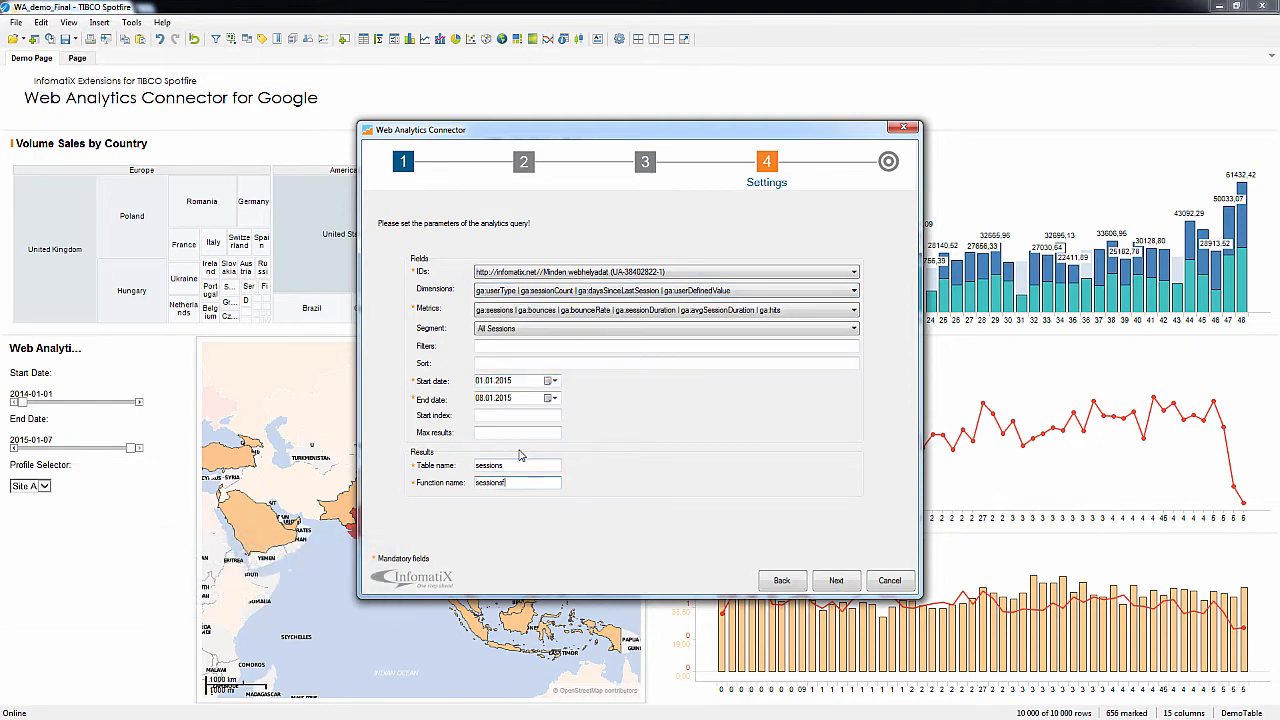
click(836, 580)
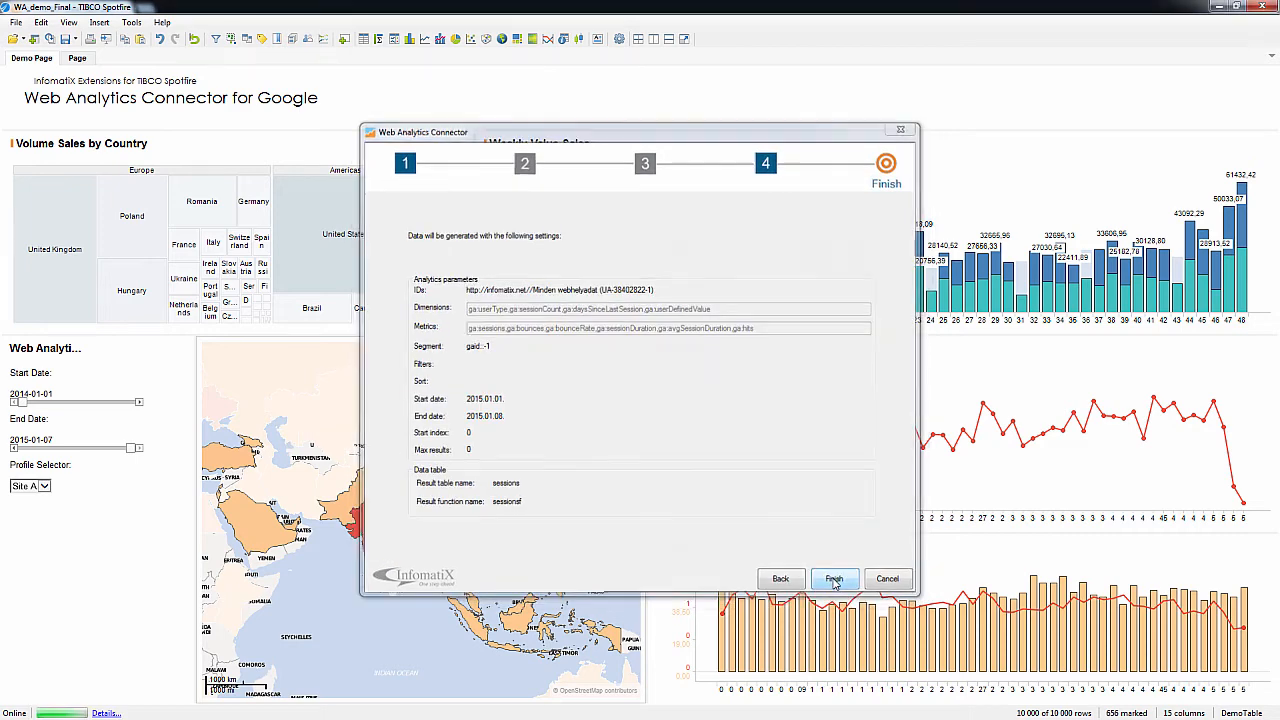
click(834, 578)
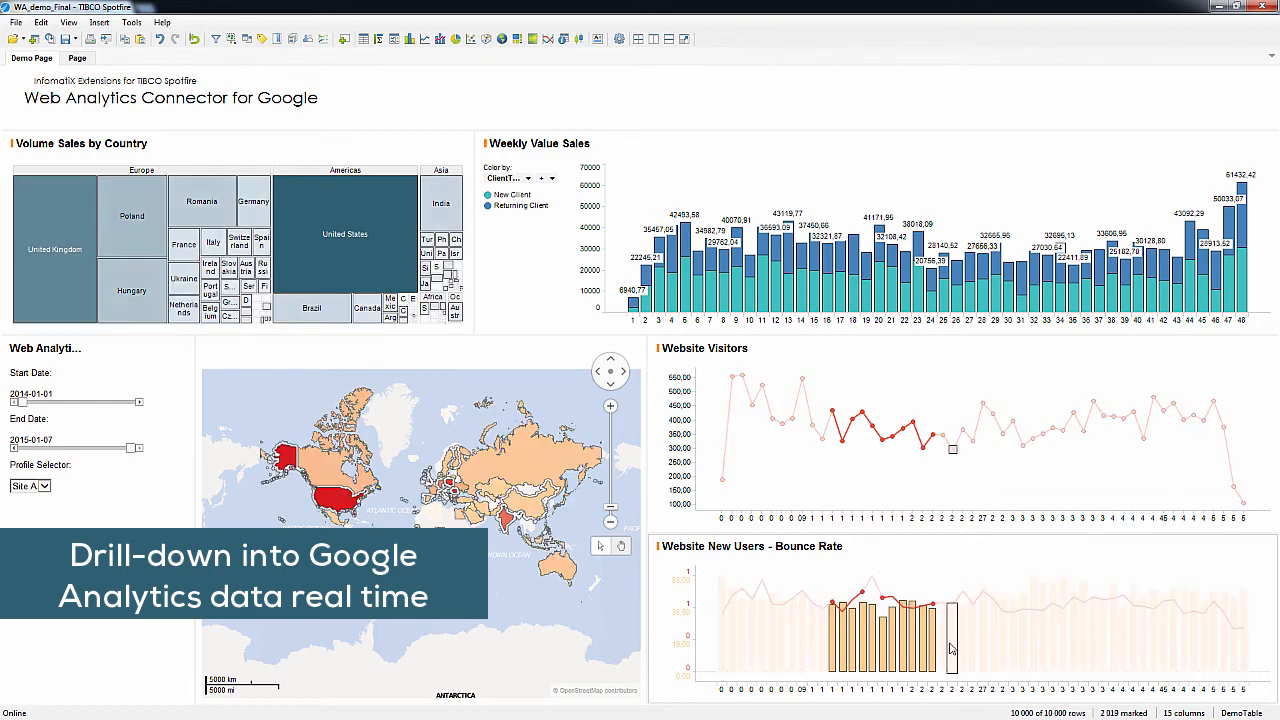
mouse_move(950, 640)
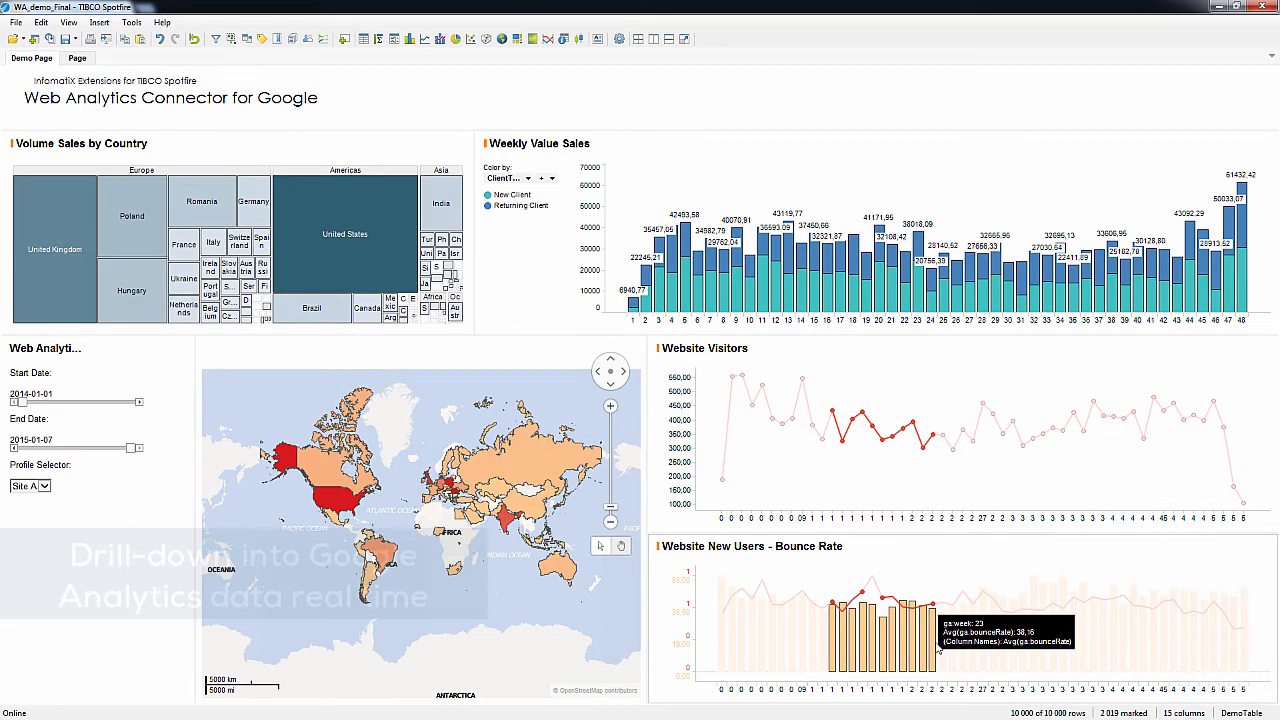